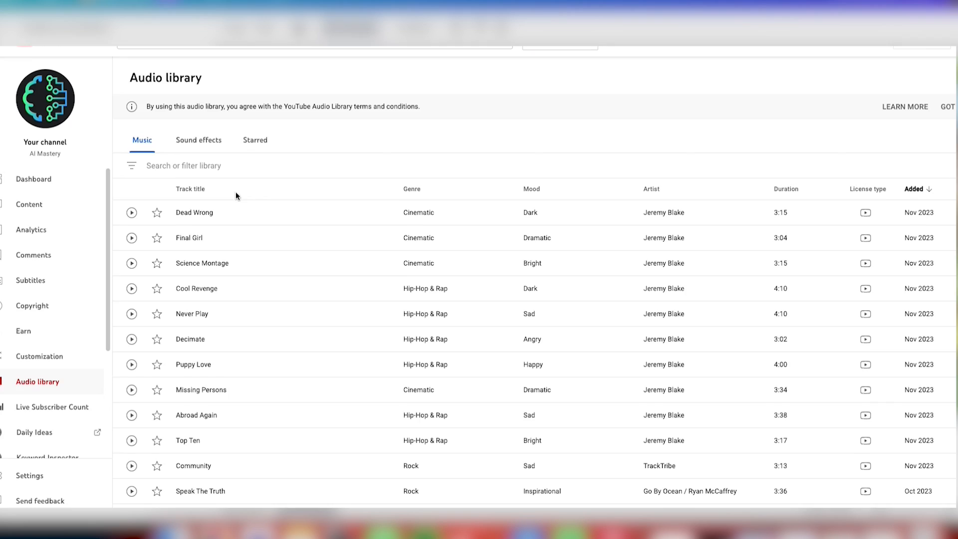
# Filter the audio library to the Children's genre, then reopen the filter to check attribution options
pyautogui.scroll(3)
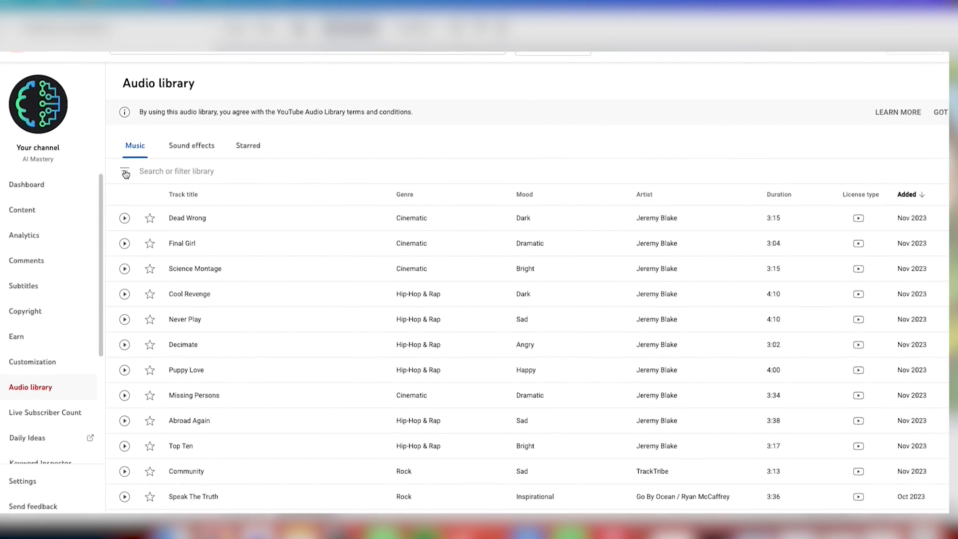
pyautogui.click(125, 173)
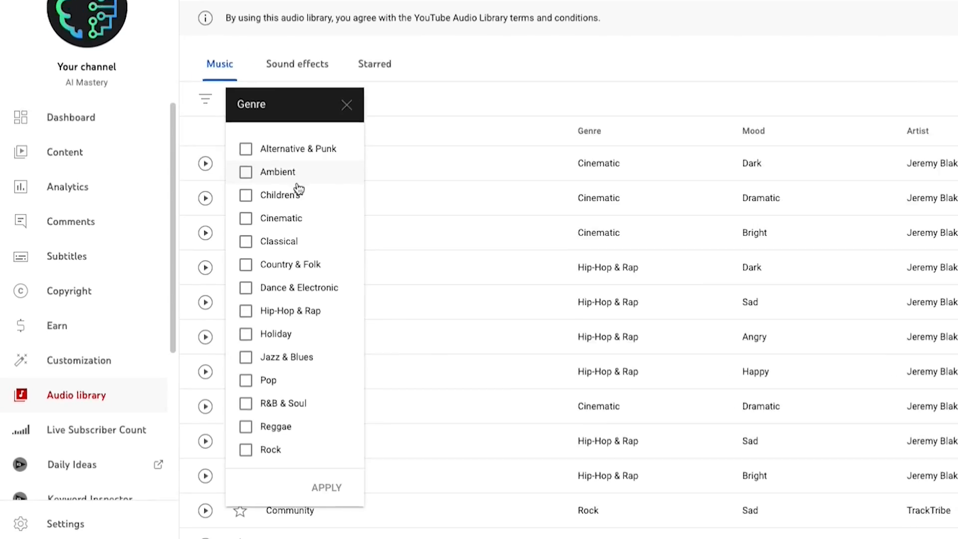
pyautogui.click(245, 195)
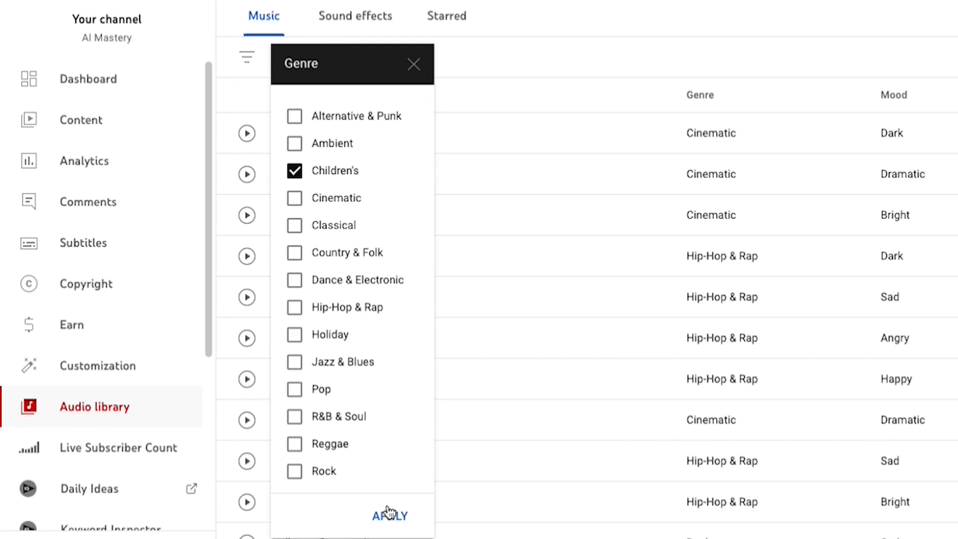
pyautogui.click(389, 515)
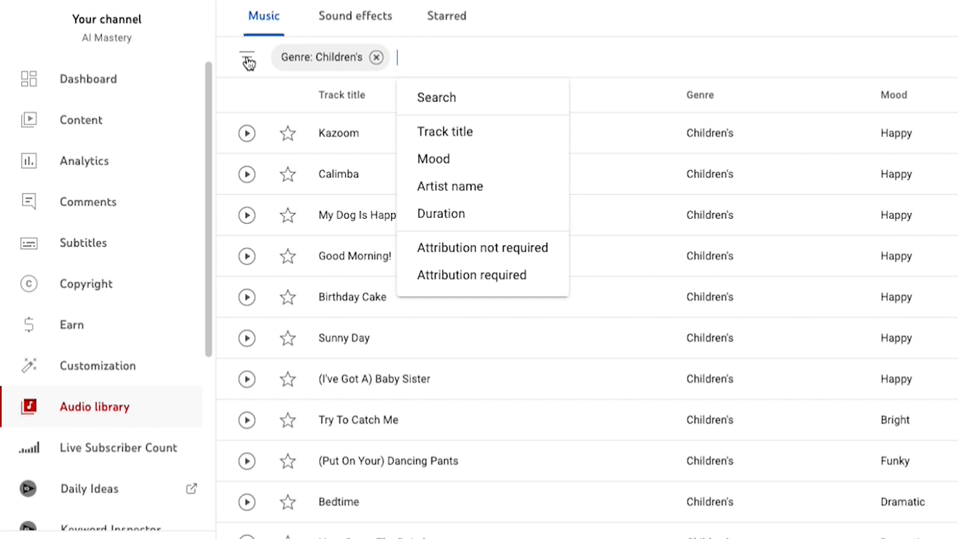
pyautogui.moveTo(499, 274)
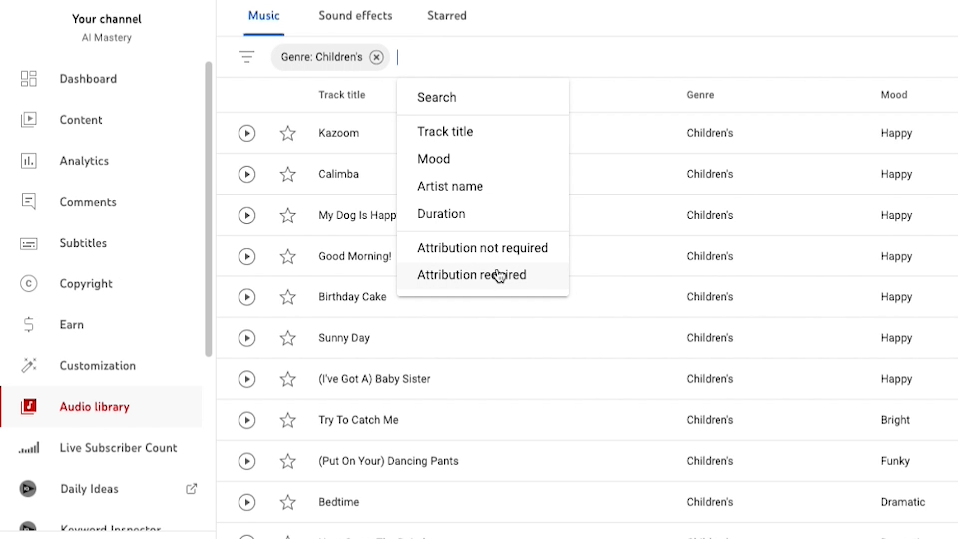
pyautogui.click(481, 247)
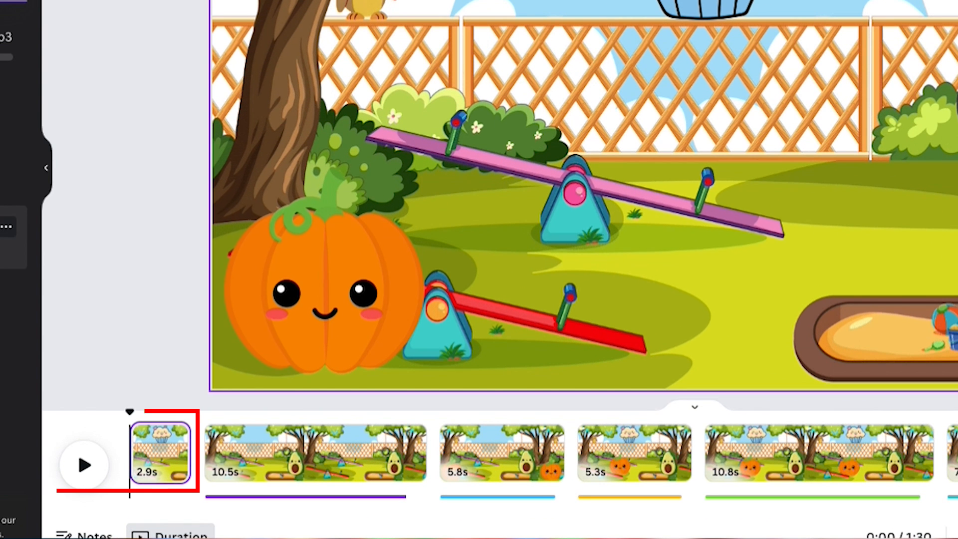
# Lower the My Dog Is Happy background music volume under the opening scene
pyautogui.click(46, 168)
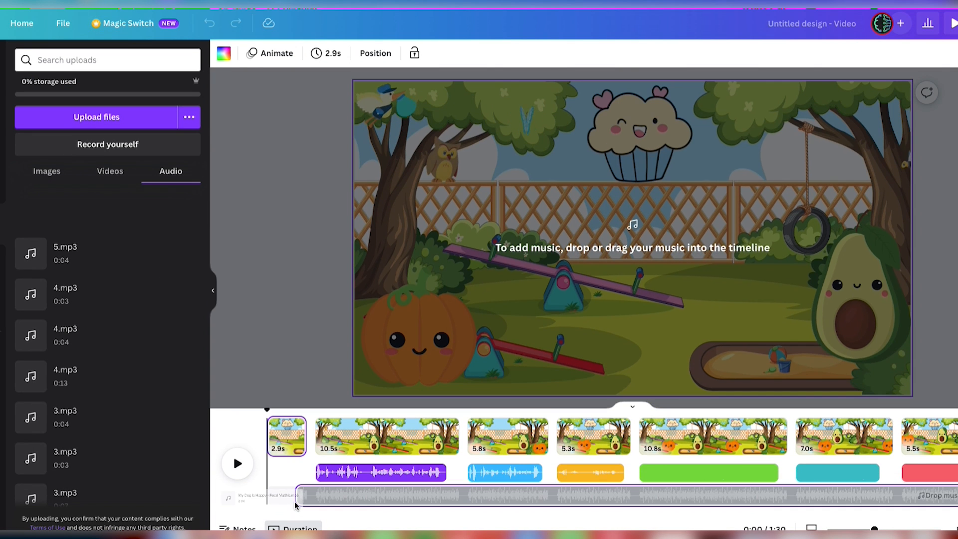
pyautogui.click(317, 60)
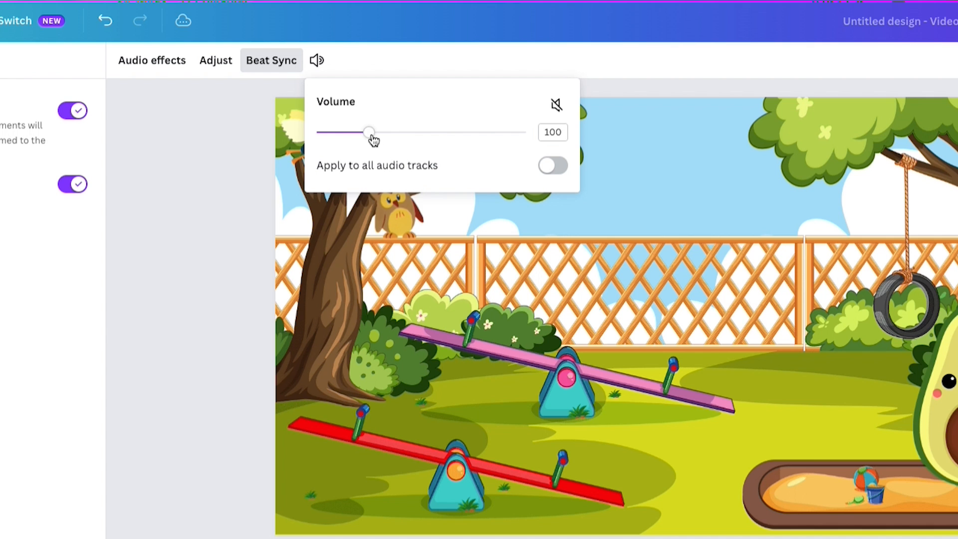
pyautogui.moveTo(369, 132); pyautogui.dragTo(345, 131)
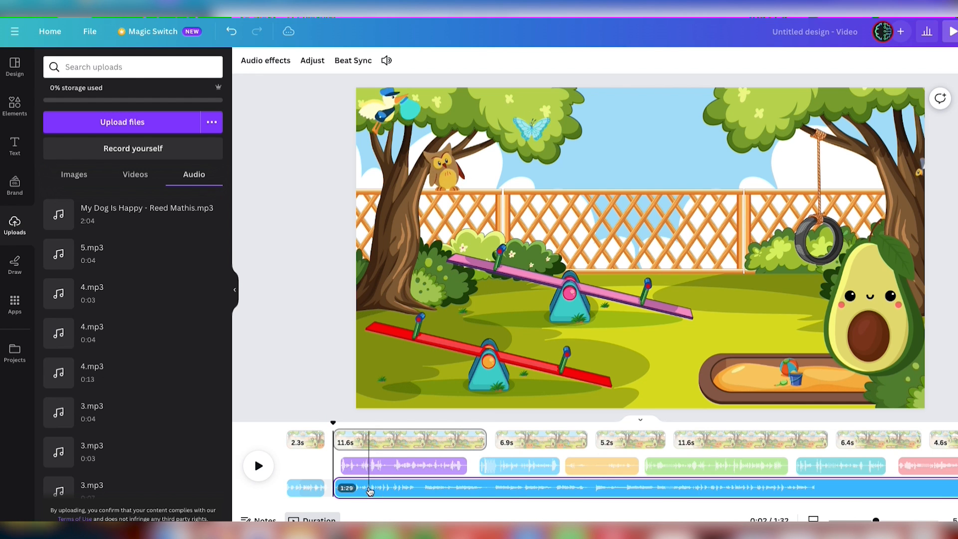
# Preview the playground video from the start with the music at volume 41
pyautogui.click(387, 60)
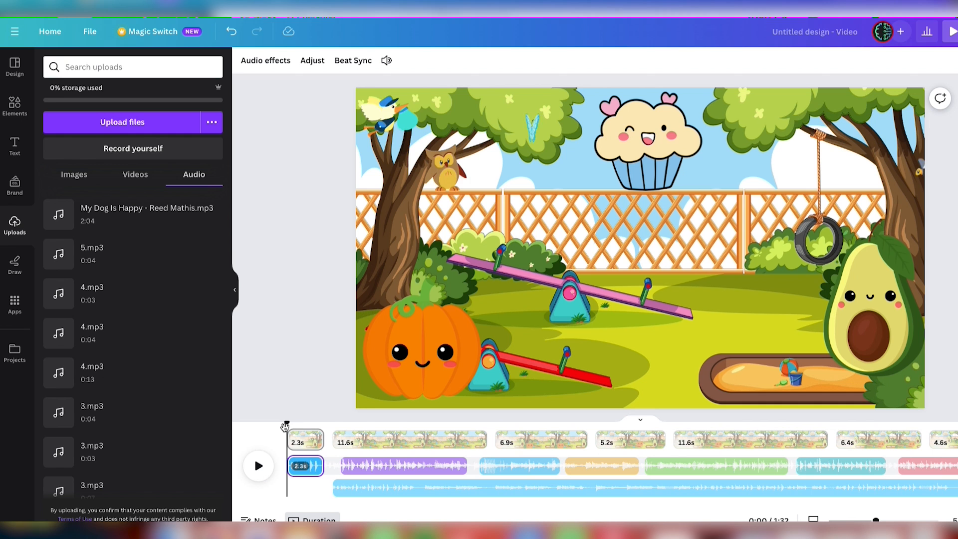
pyautogui.click(258, 466)
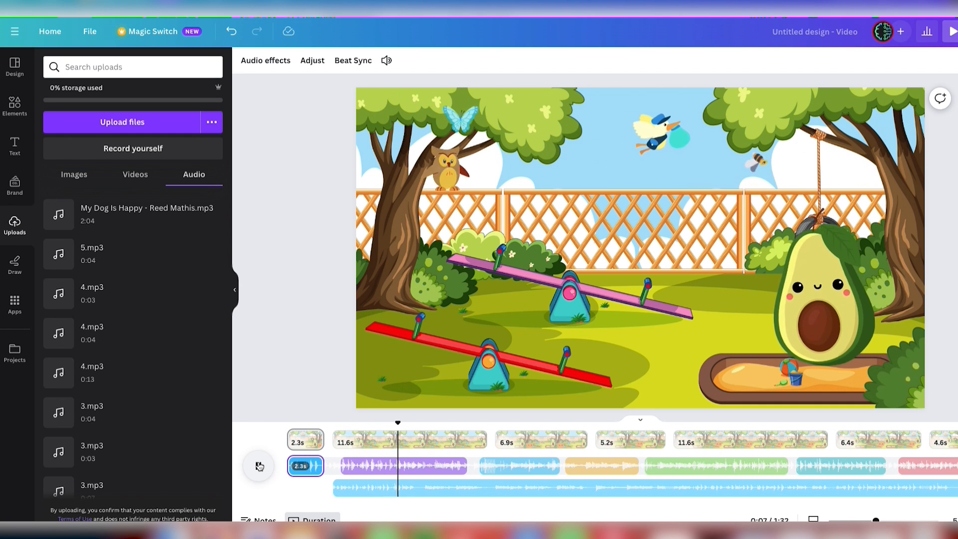
pyautogui.click(386, 61)
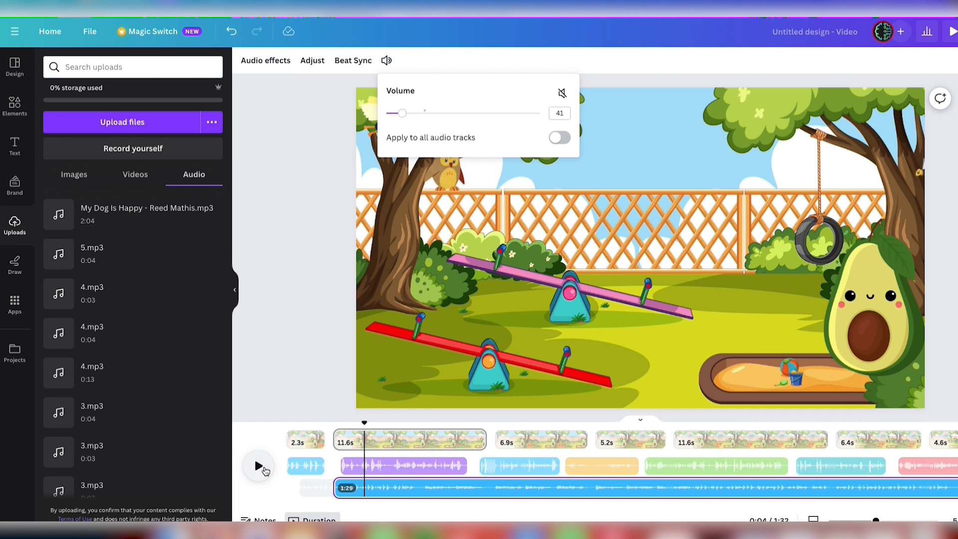
pyautogui.click(258, 466)
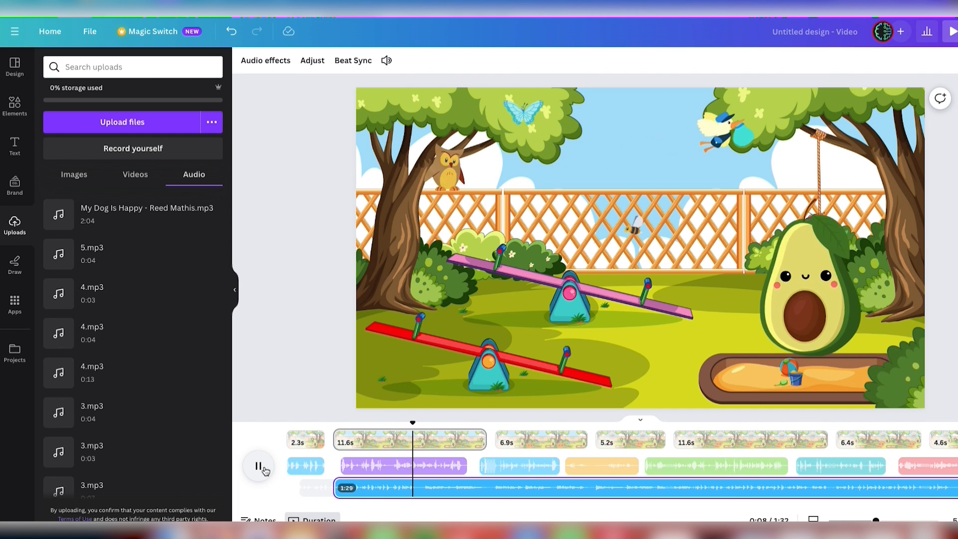
pyautogui.click(258, 465)
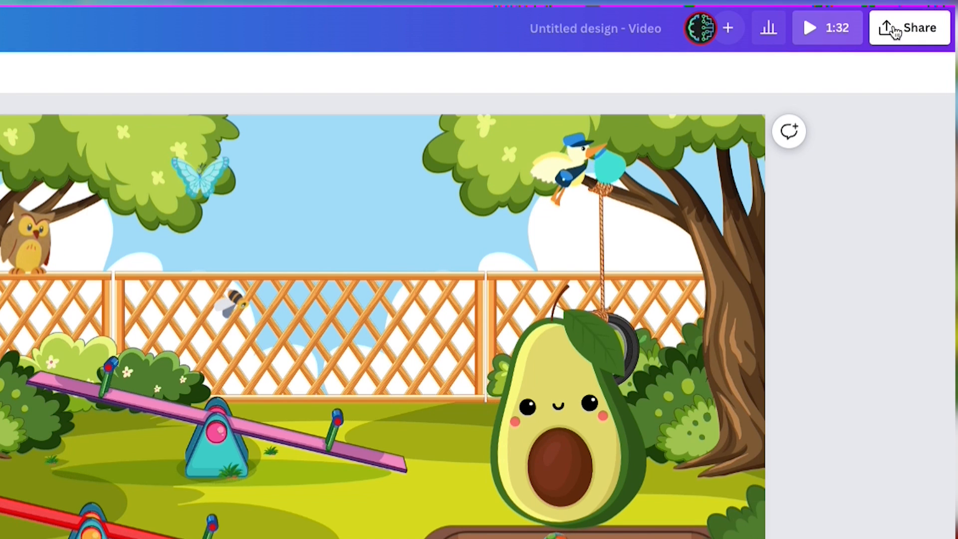
# Show the Share menu for the playground video to reach Download
pyautogui.click(909, 28)
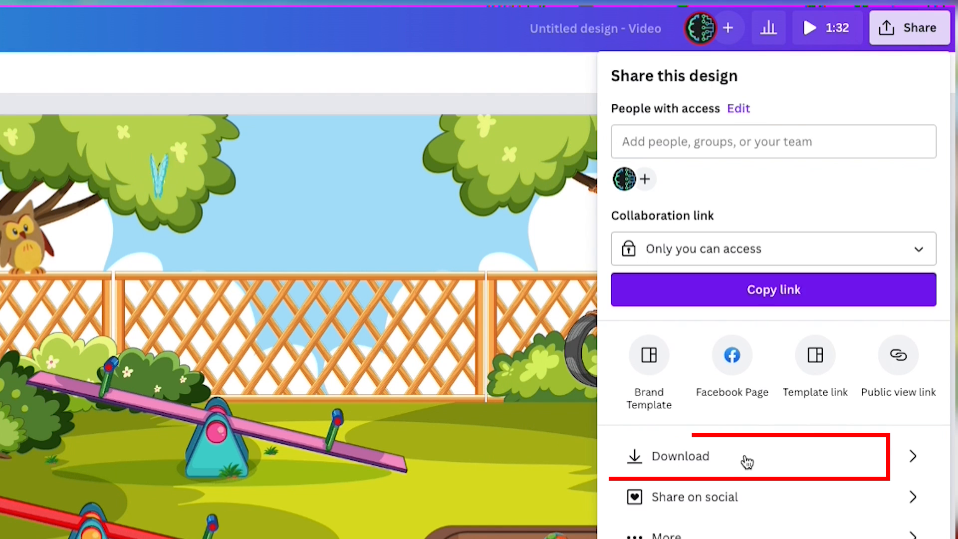